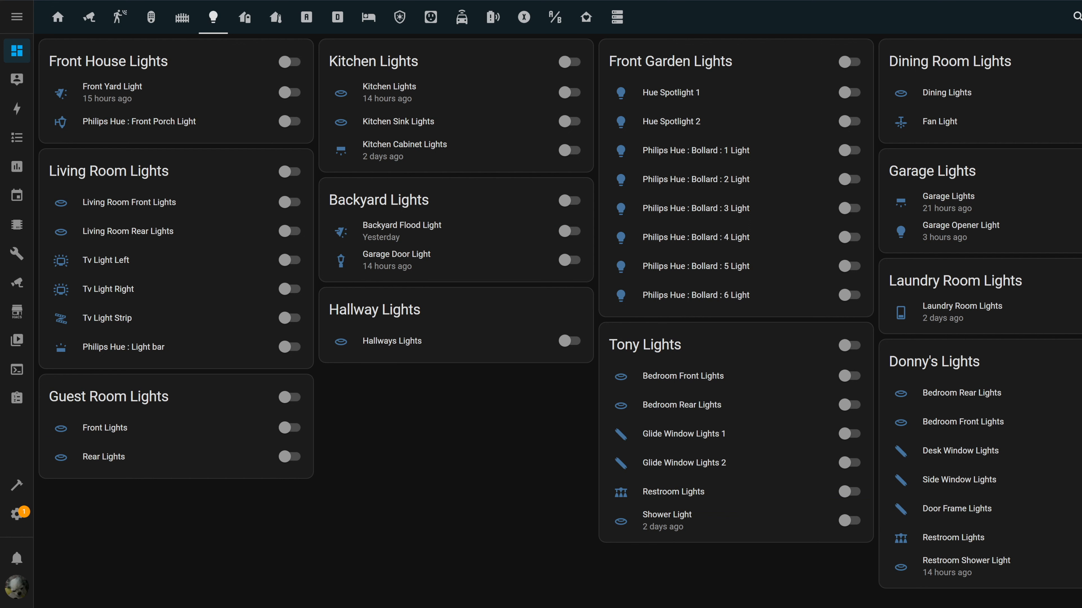
{"action": "mouse_move", "coordinate": [17, 513]}
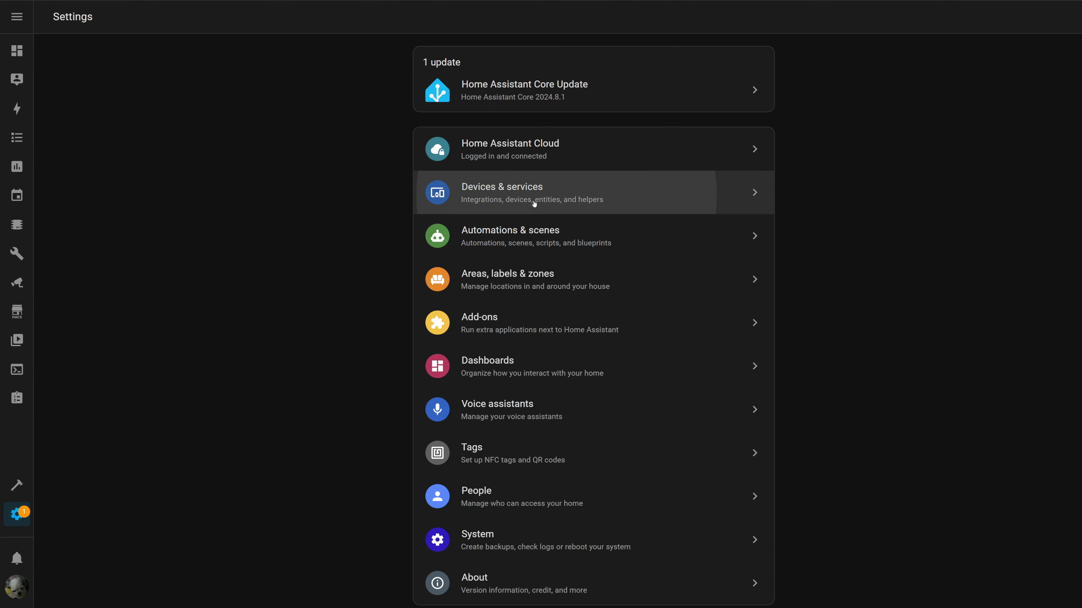
- Show the Devices & services integrations list scrolled down to Zigbee Home Automation
{"action": "left_click", "coordinate": [531, 193]}
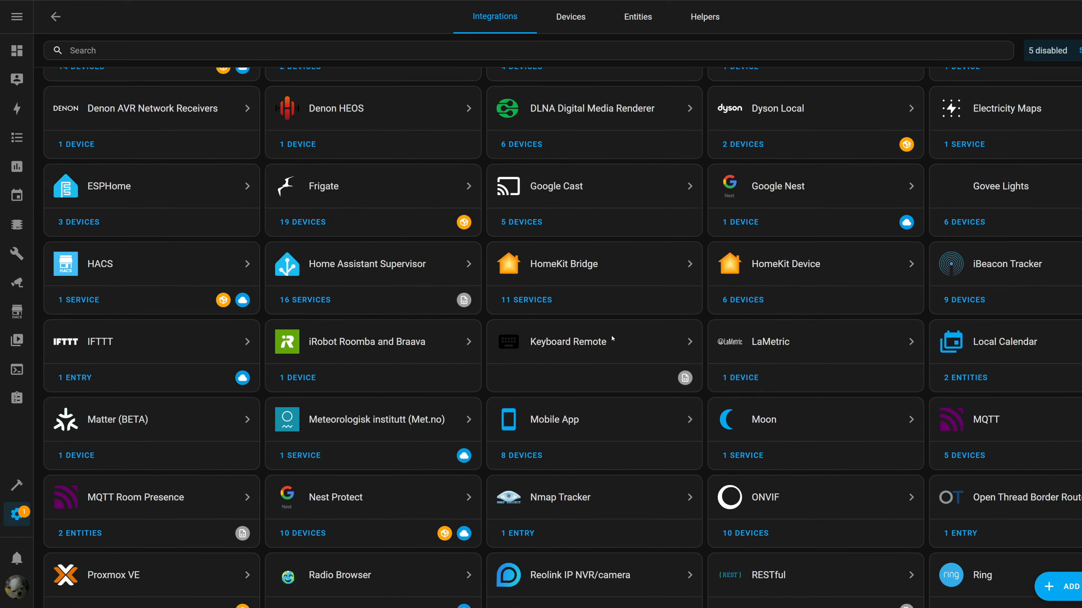
{"action": "scroll", "scroll_direction": "down", "scroll_amount": 3}
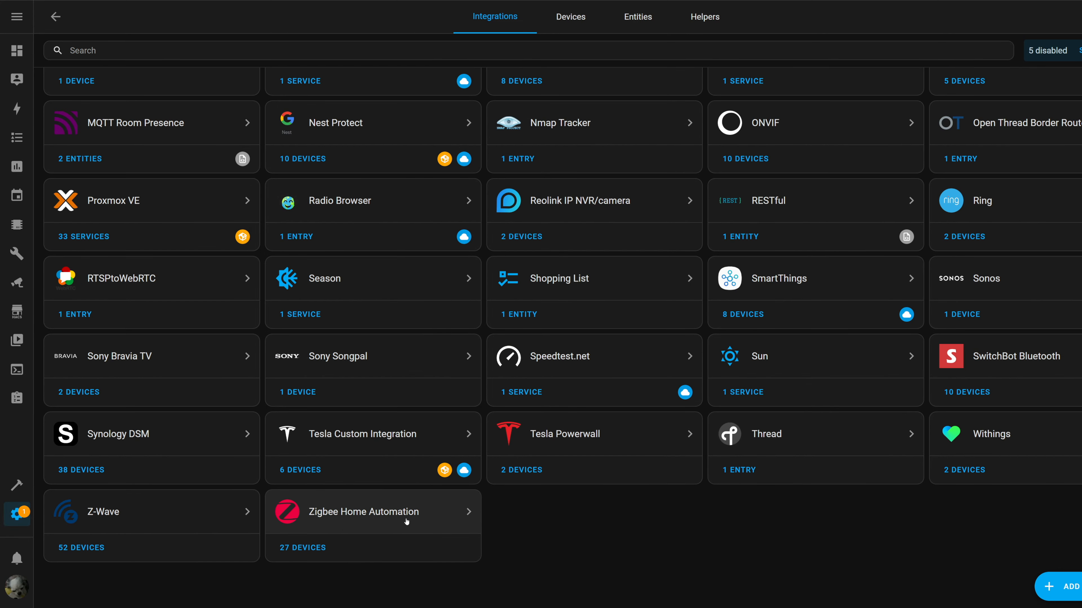
{"action": "mouse_move", "coordinate": [458, 512]}
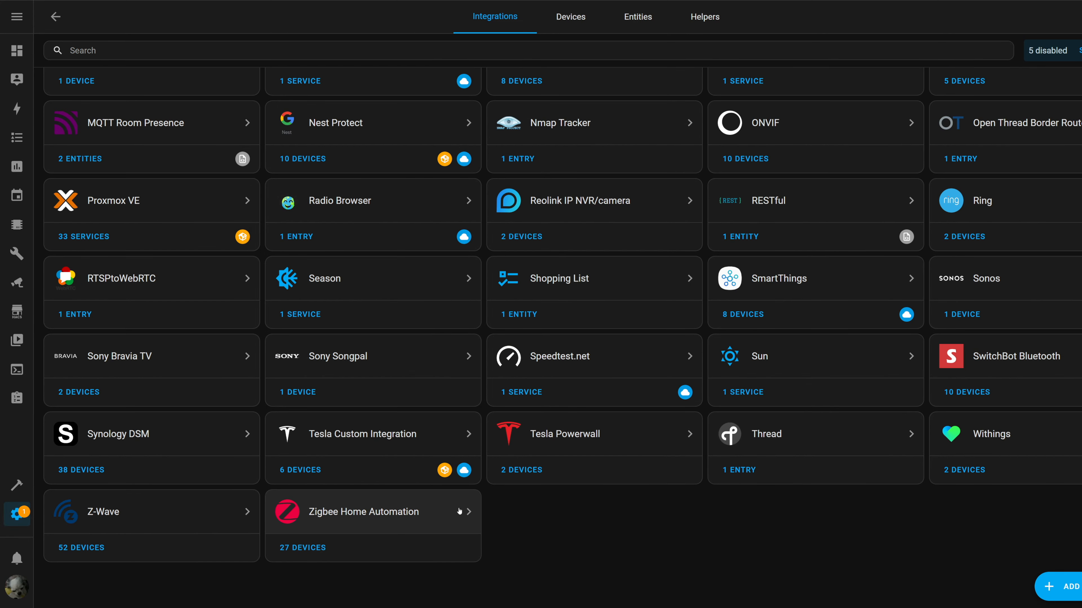
{"action": "mouse_move", "coordinate": [433, 523]}
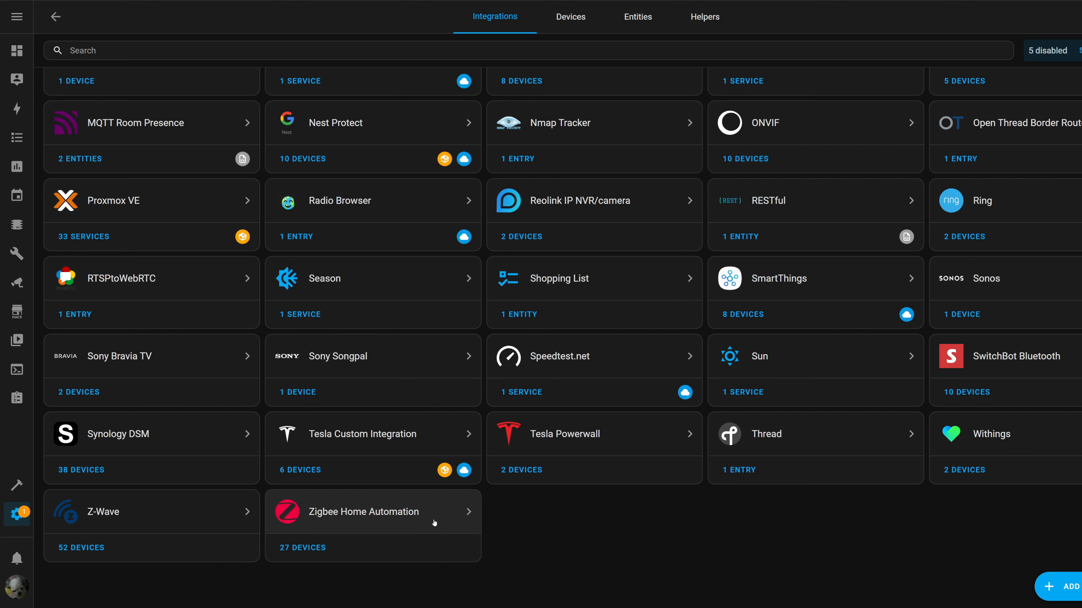
- Enter the Zigbee Home Automation integration and start searching for the new LCA005 bulb
{"action": "left_click", "coordinate": [363, 512]}
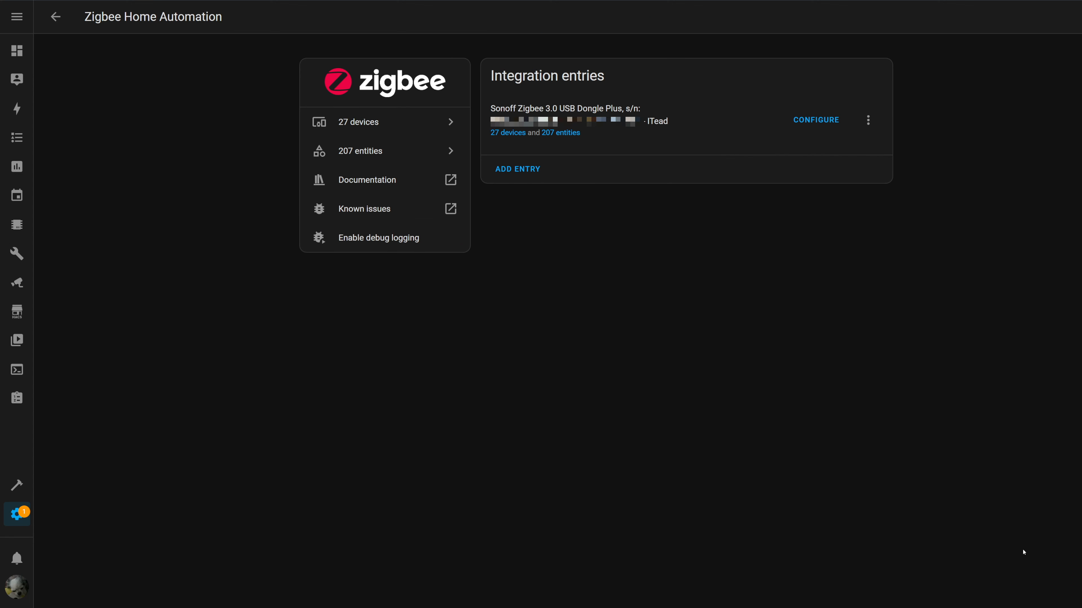
{"action": "left_click", "coordinate": [517, 169]}
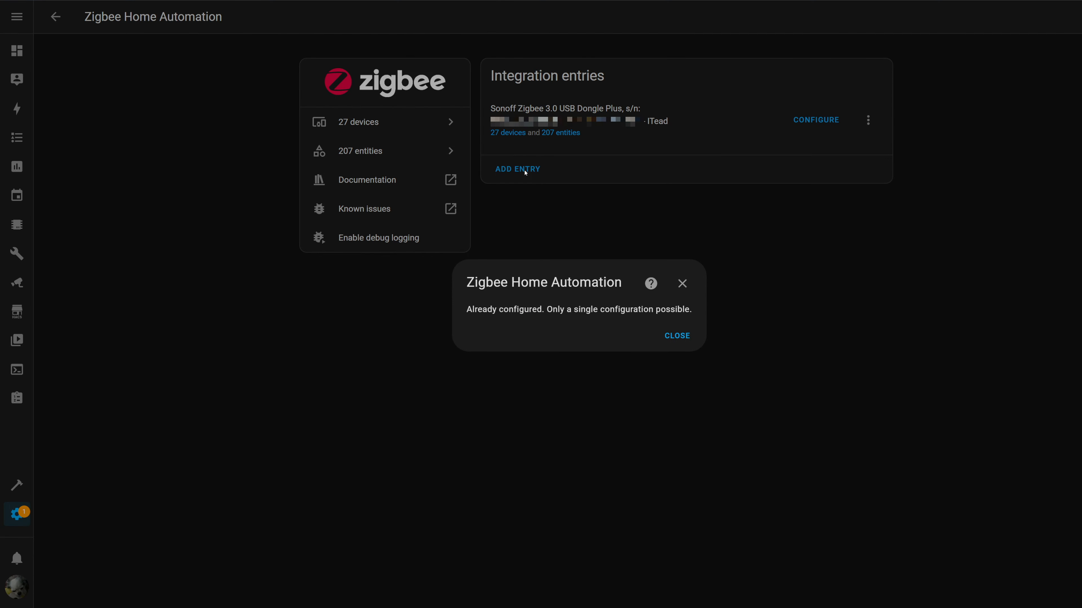
{"action": "left_click", "coordinate": [676, 336]}
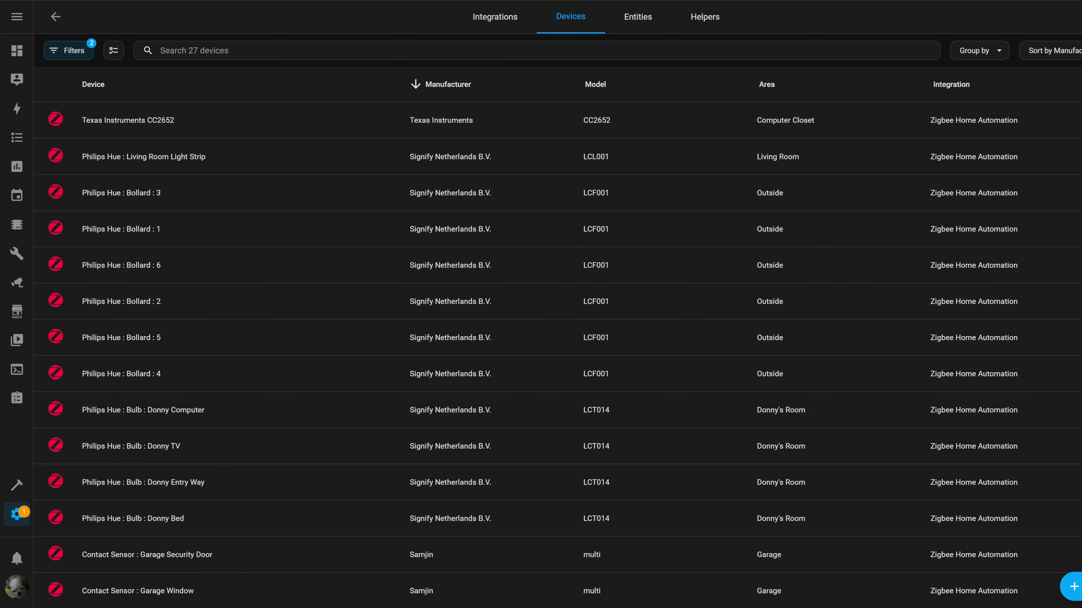
{"action": "mouse_move", "coordinate": [850, 542]}
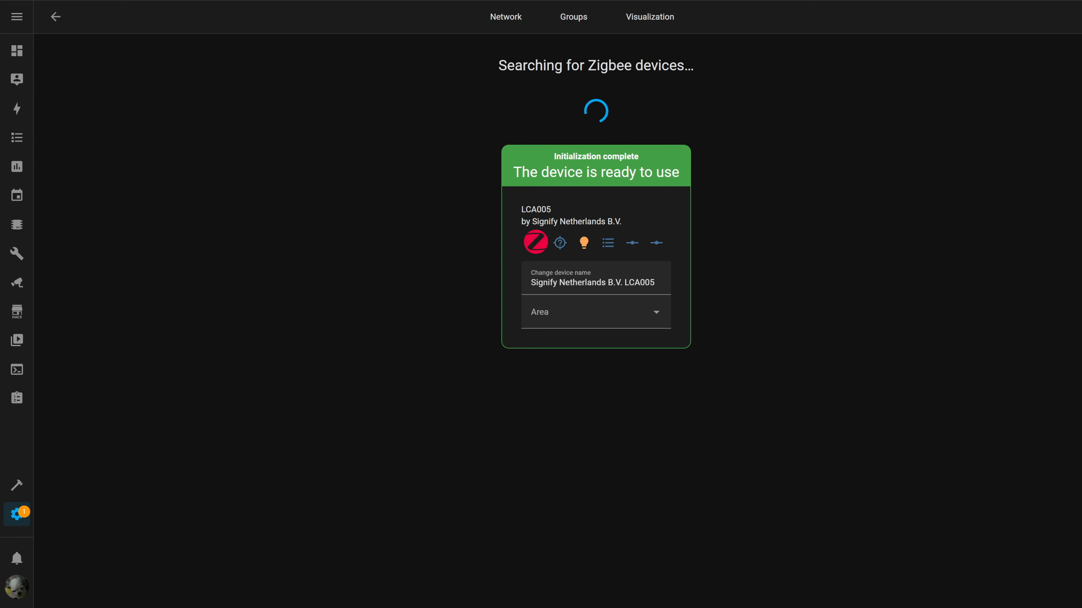
- Rename the newly paired LCA005 bulb to 'New Light Bulb'
{"action": "left_click", "coordinate": [595, 282]}
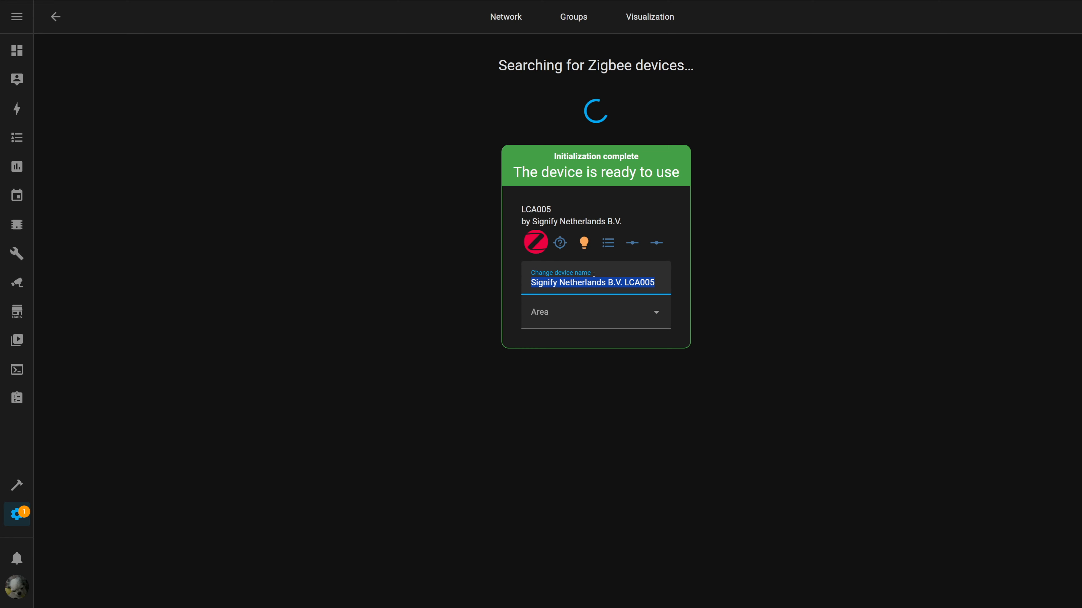
{"action": "type", "text": "New Lightd"}
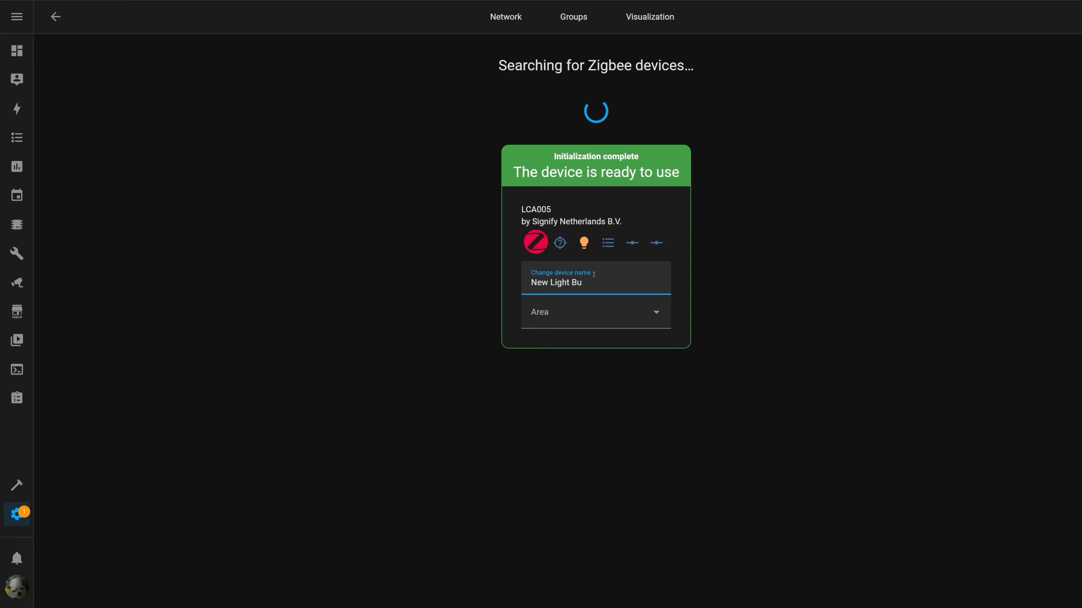
{"action": "type", "text": "lb"}
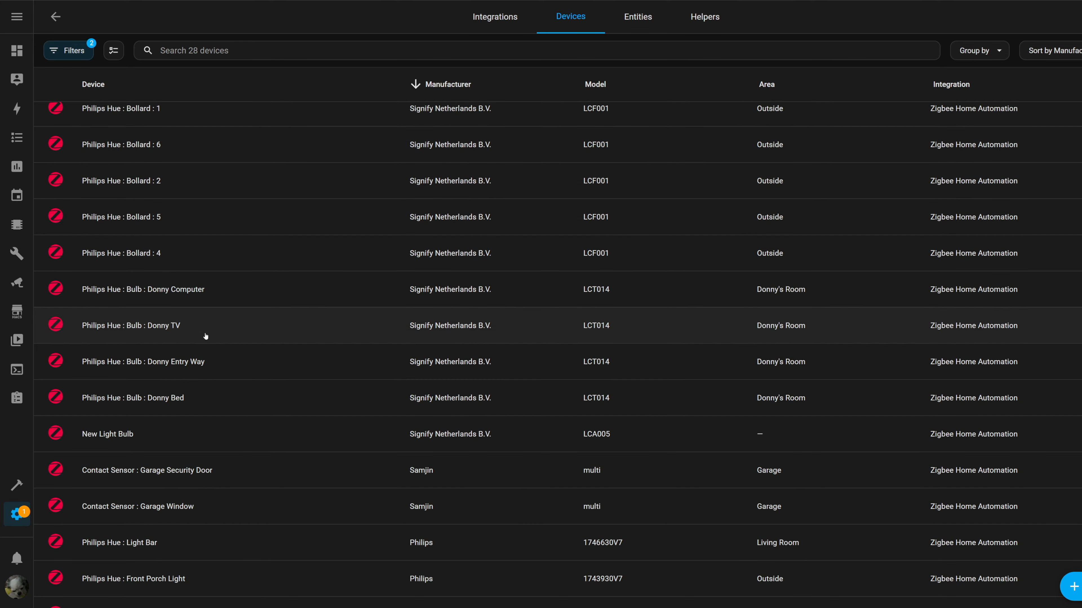
- Switch the New Light Bulb's light off and back on from its device page
{"action": "scroll", "scroll_direction": "down", "scroll_amount": 3}
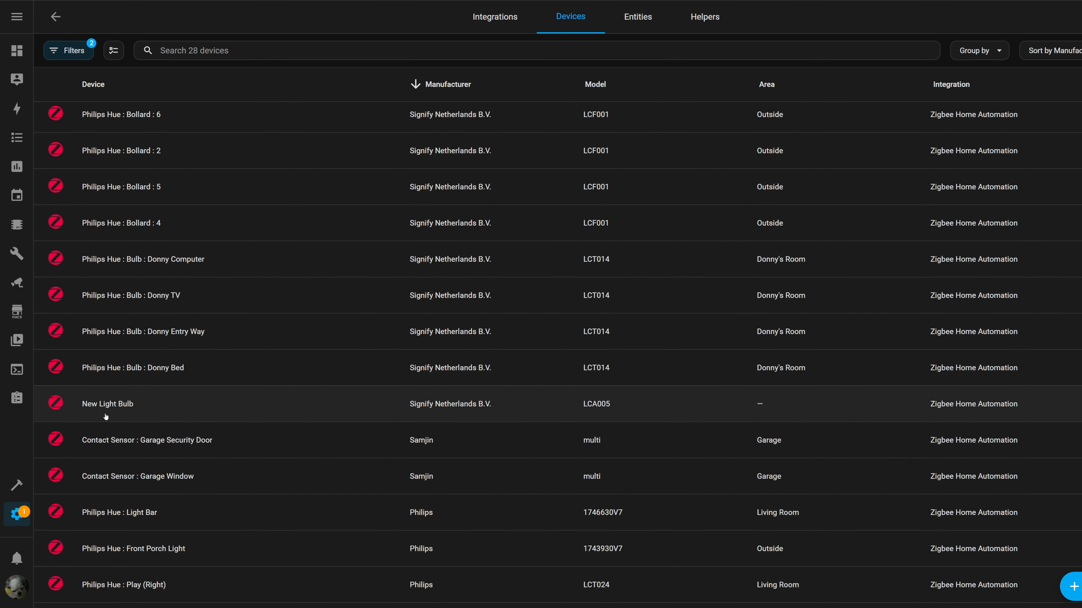
{"action": "mouse_move", "coordinate": [431, 409]}
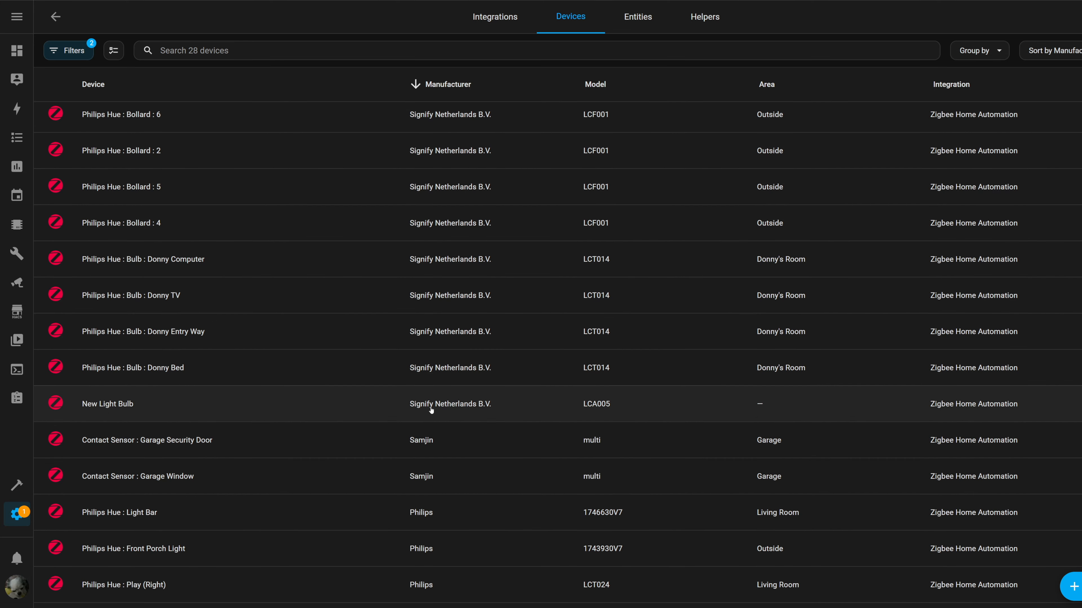
{"action": "mouse_move", "coordinate": [762, 412]}
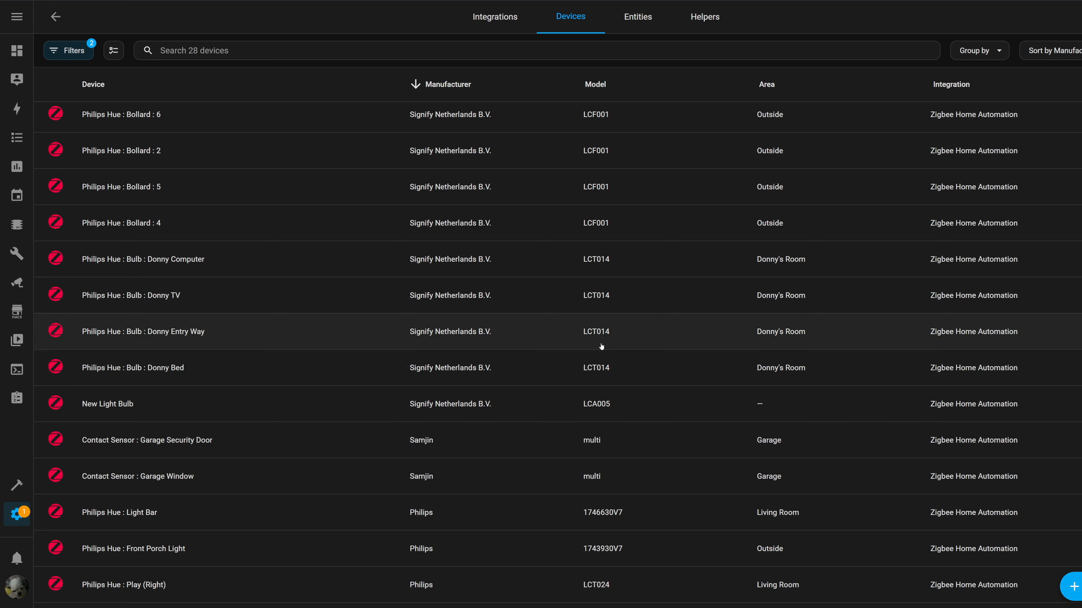
{"action": "mouse_move", "coordinate": [236, 415]}
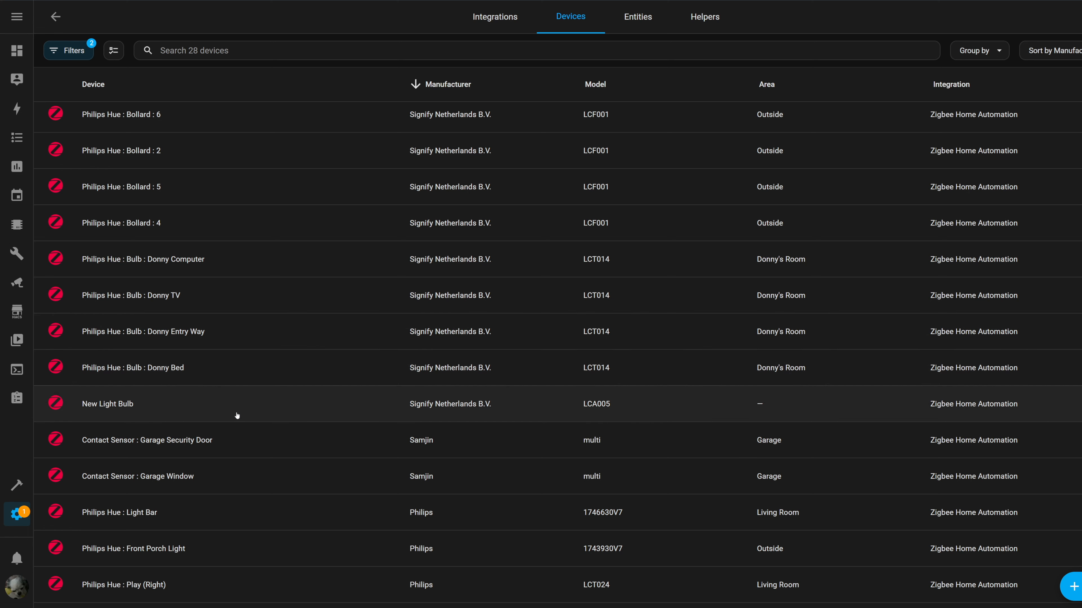
{"action": "left_click", "coordinate": [108, 403]}
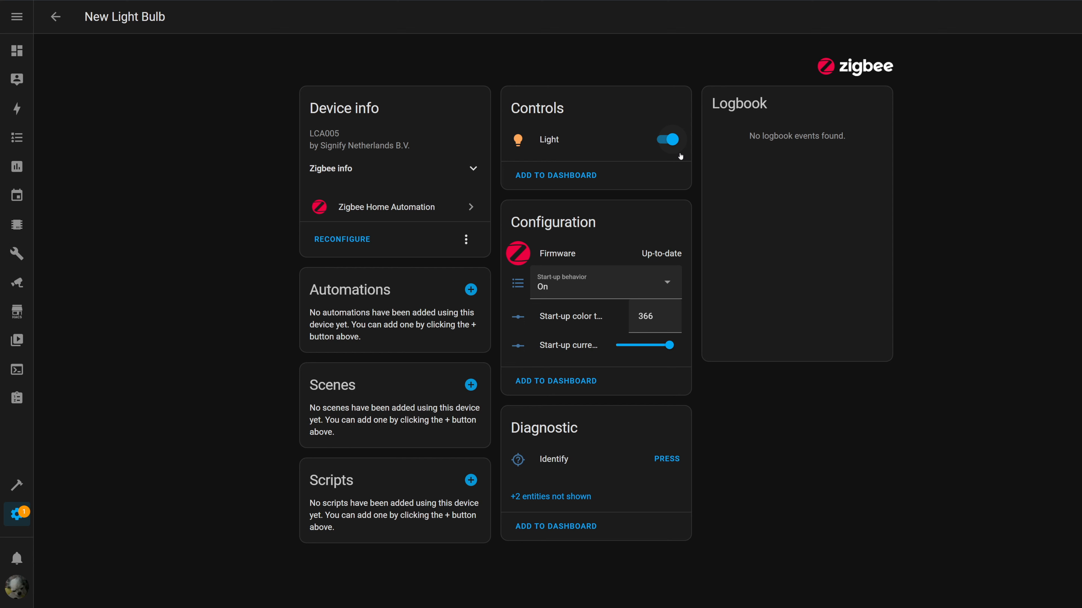
{"action": "left_click", "coordinate": [666, 139]}
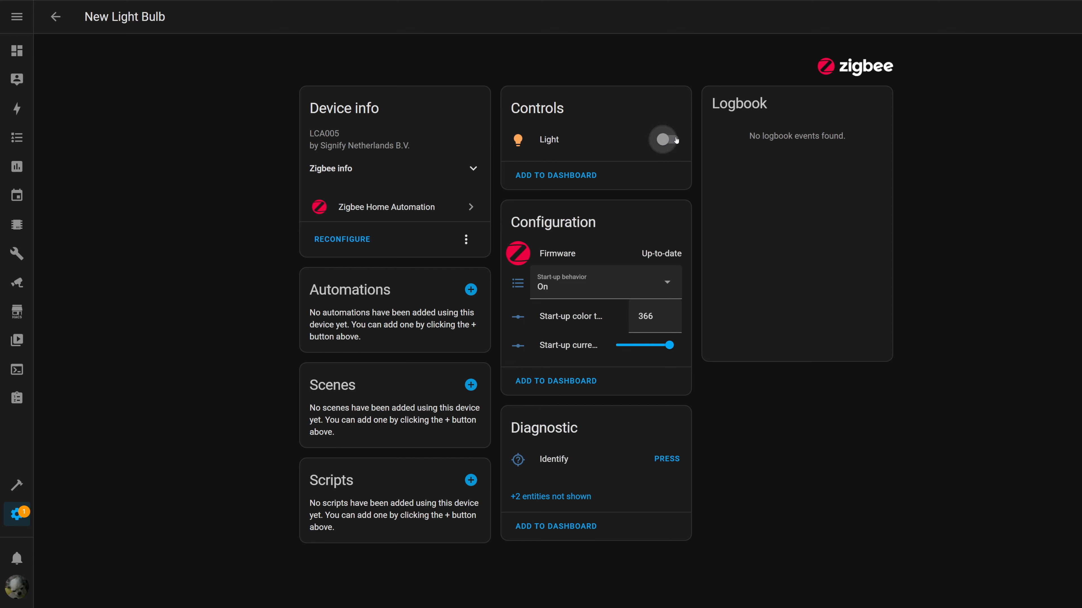
{"action": "left_click", "coordinate": [664, 139]}
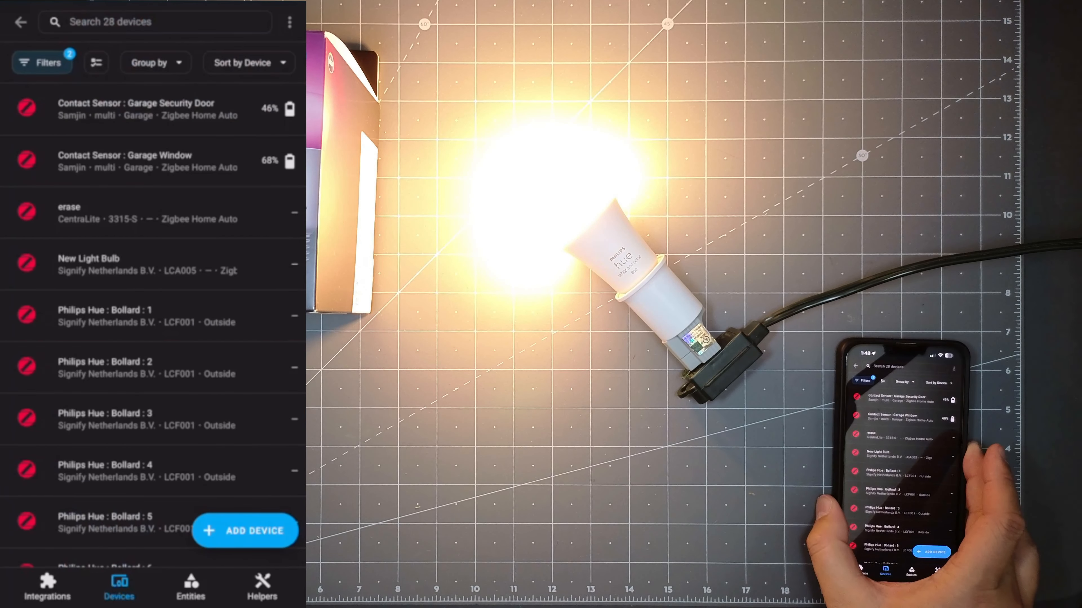
- Find and select New Light Bulb in the phone app's device list
{"action": "scroll", "scroll_direction": "down", "scroll_amount": 3}
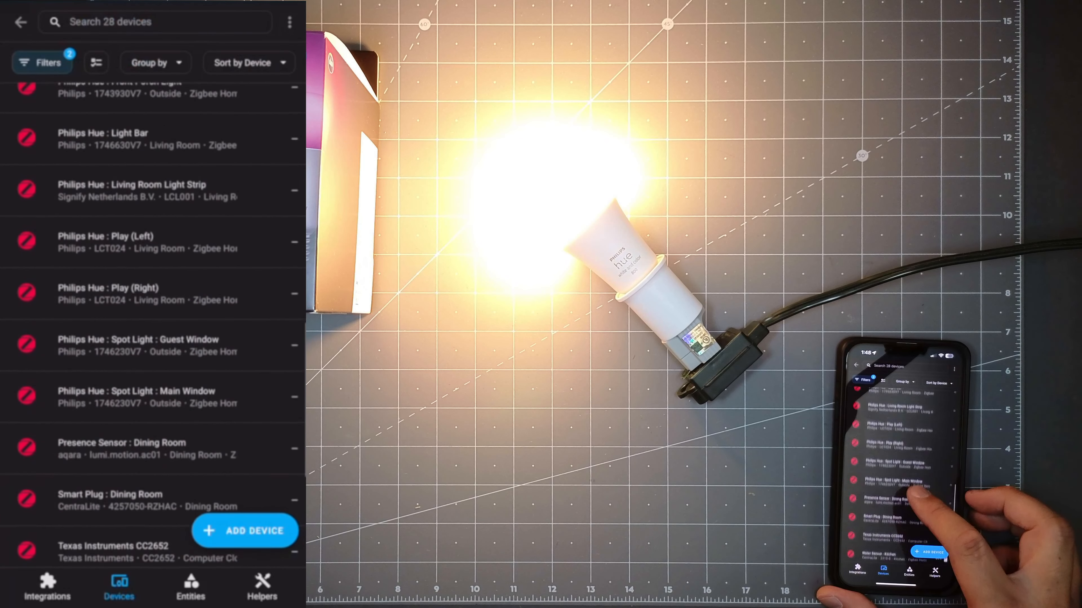
{"action": "scroll", "scroll_direction": "down", "scroll_amount": 3}
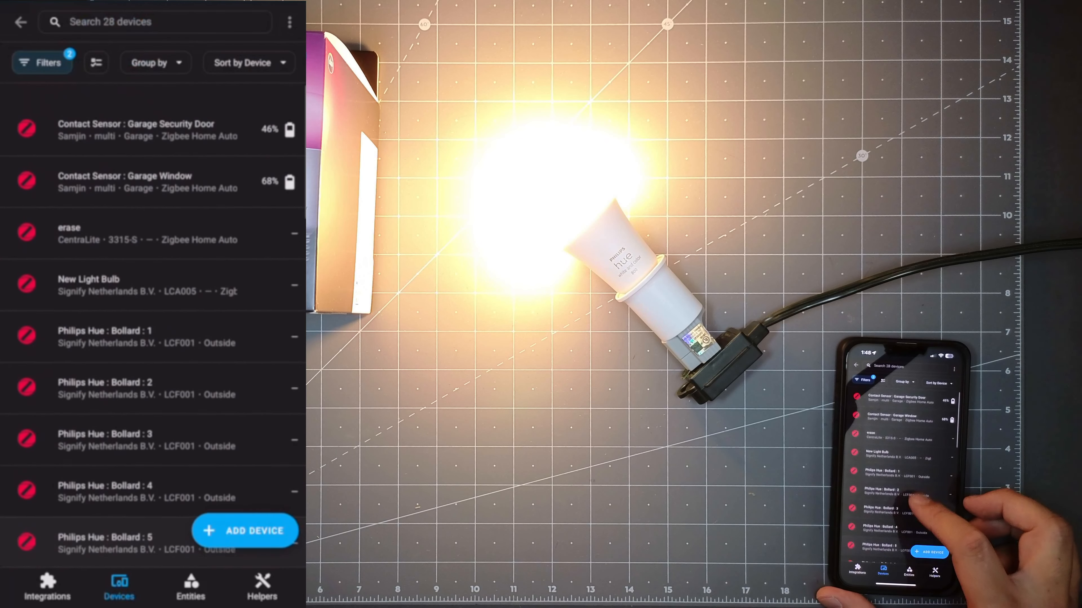
{"action": "left_click", "coordinate": [89, 285]}
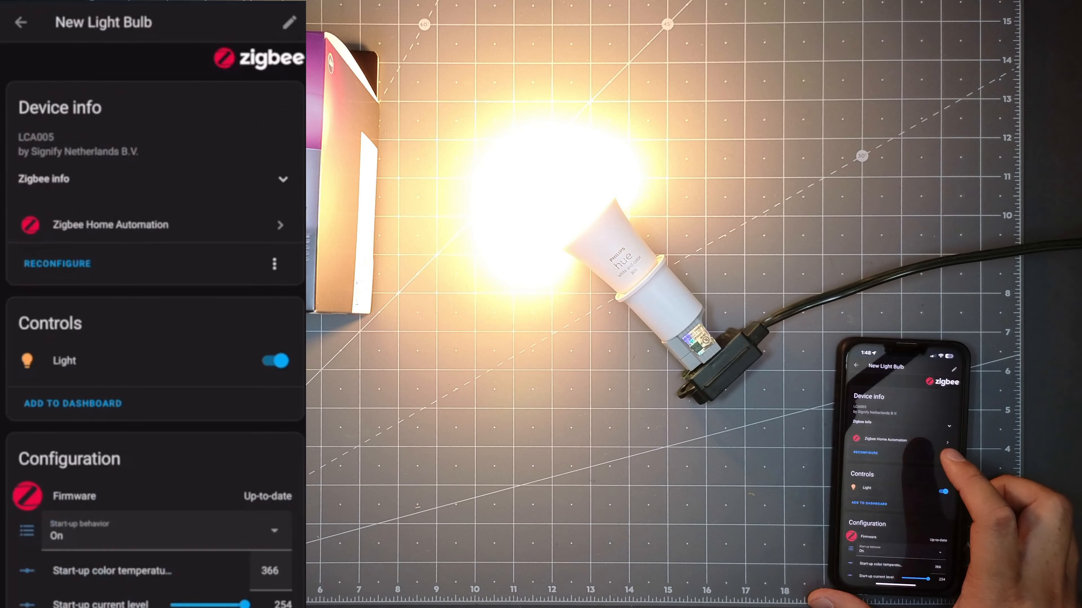
- Set the bulb to red, run the colorloop effect, then pick red on the colour wheel
{"action": "scroll", "scroll_direction": "down", "scroll_amount": 3}
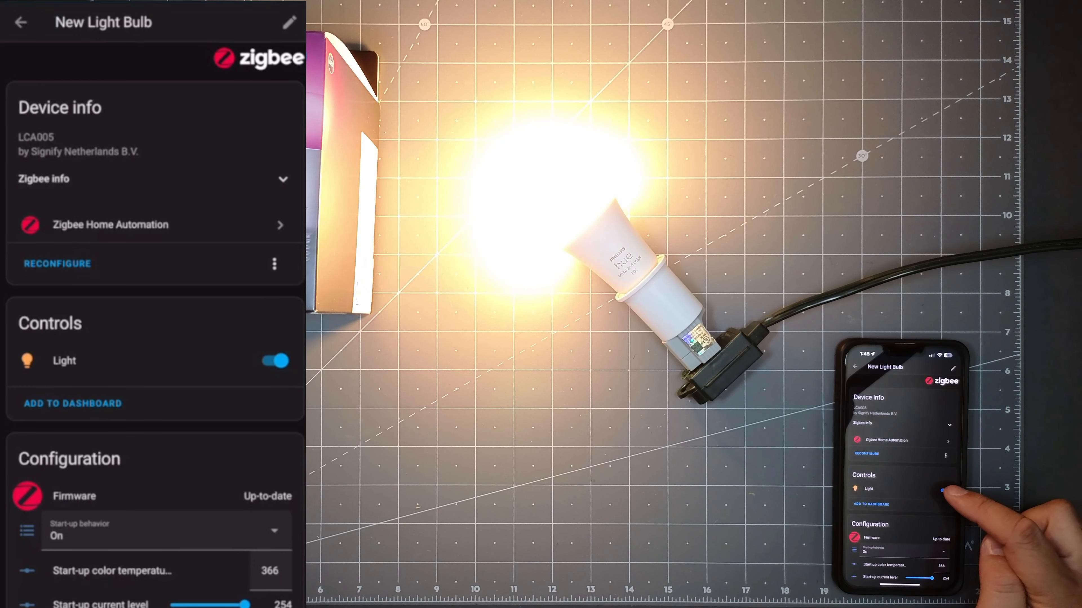
{"action": "left_click", "coordinate": [274, 360]}
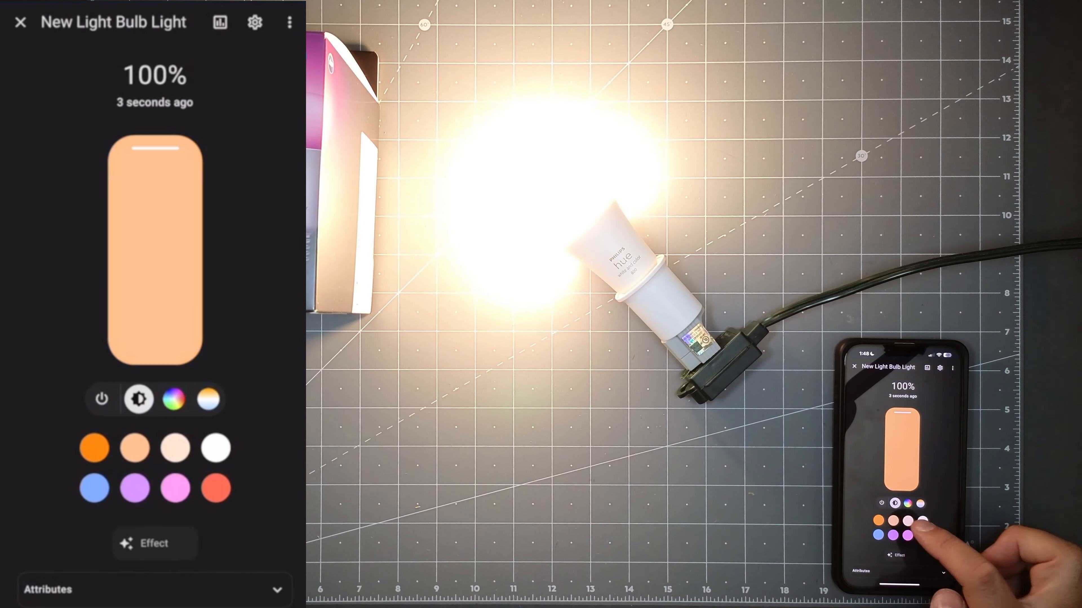
{"action": "left_click", "coordinate": [919, 536]}
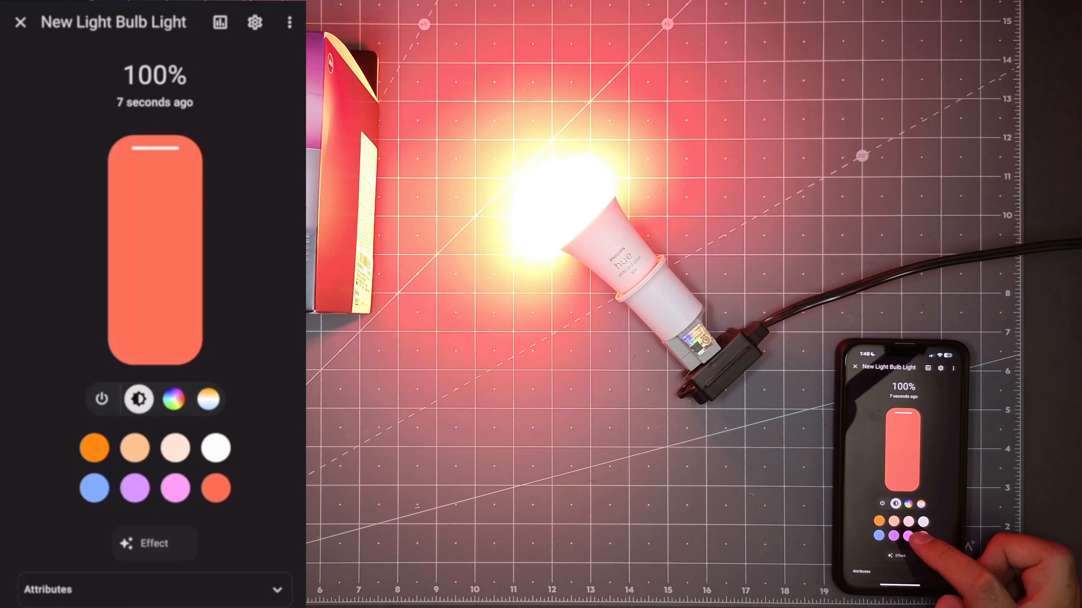
{"action": "left_click", "coordinate": [892, 536]}
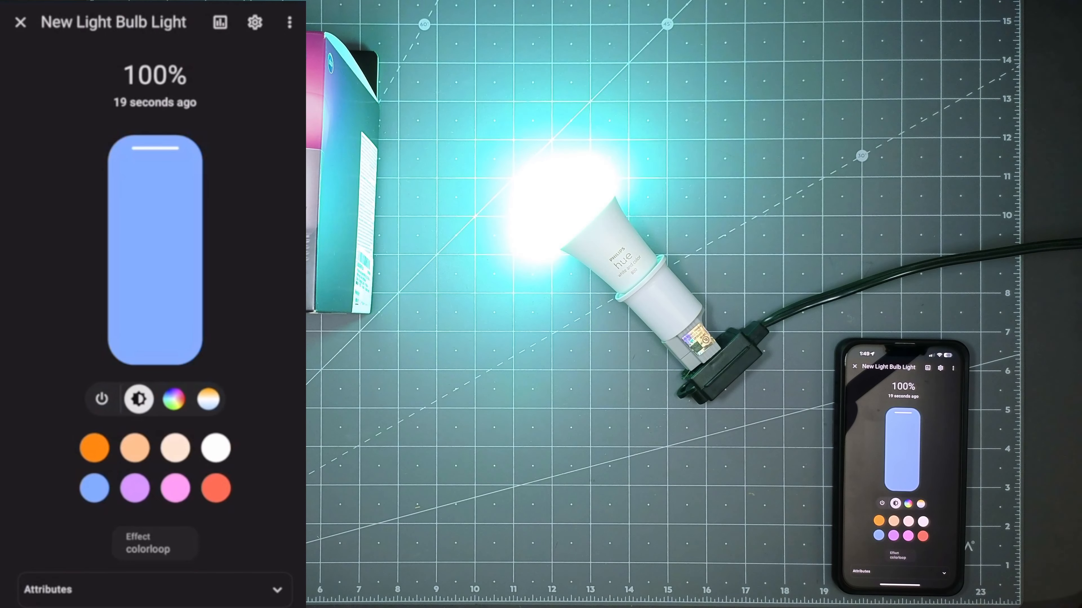
{"action": "left_click", "coordinate": [907, 522]}
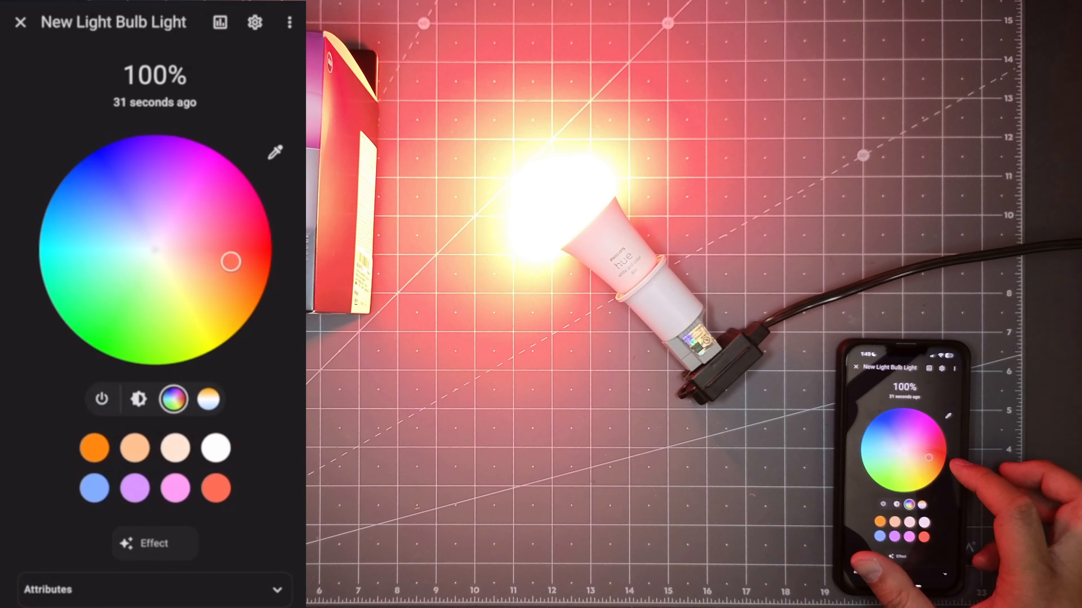
- Set a white colour temperature around 4,119 K and dim brightness to about 33%
{"action": "left_click", "coordinate": [209, 400]}
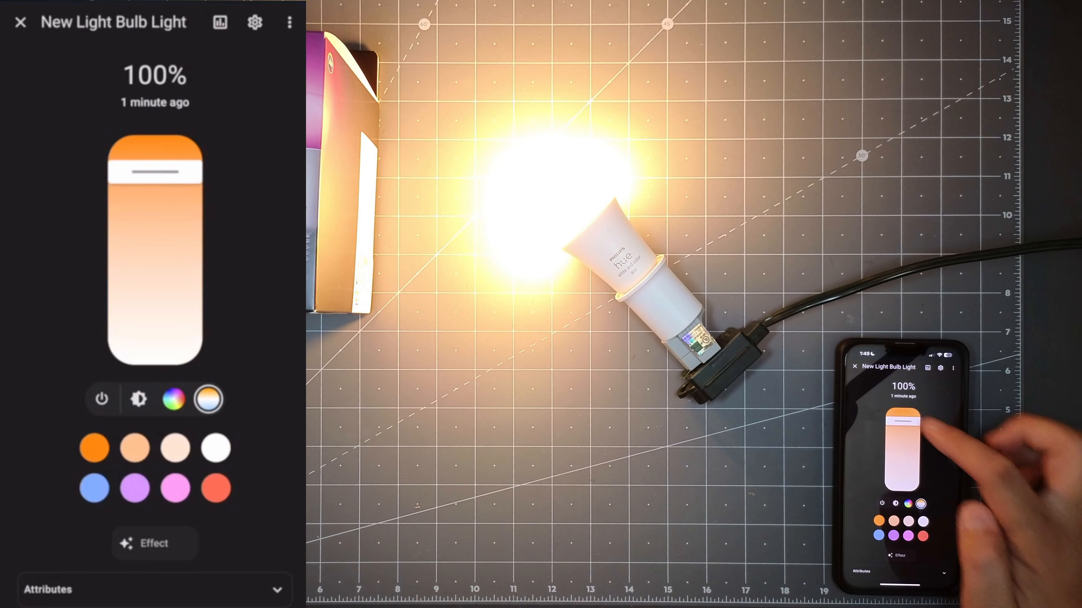
{"action": "left_click_drag", "start_coordinate": [903, 428], "coordinate": [903, 452]}
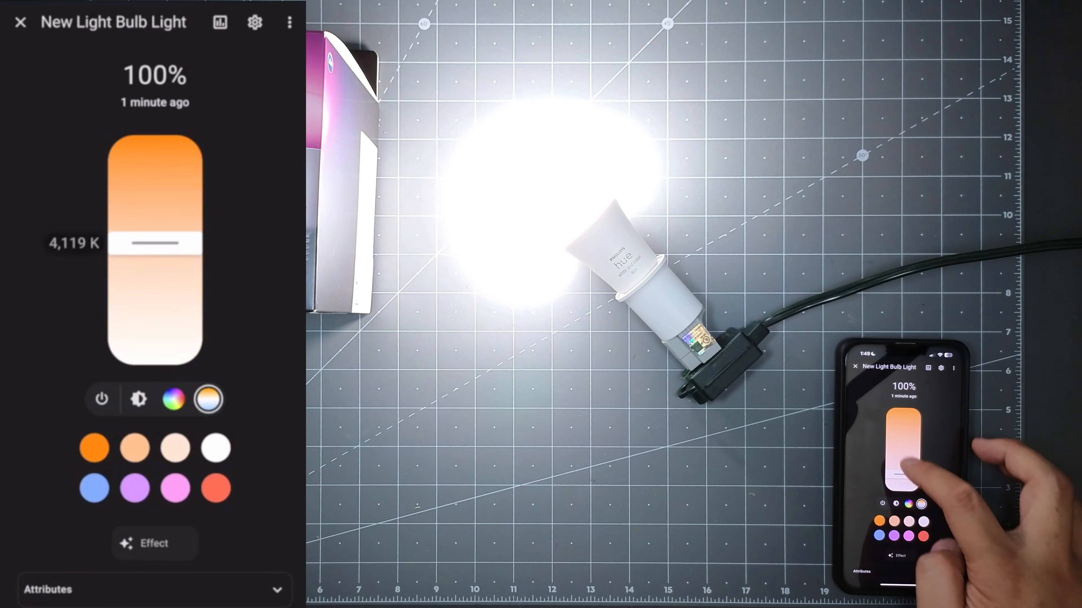
{"action": "left_click", "coordinate": [909, 504]}
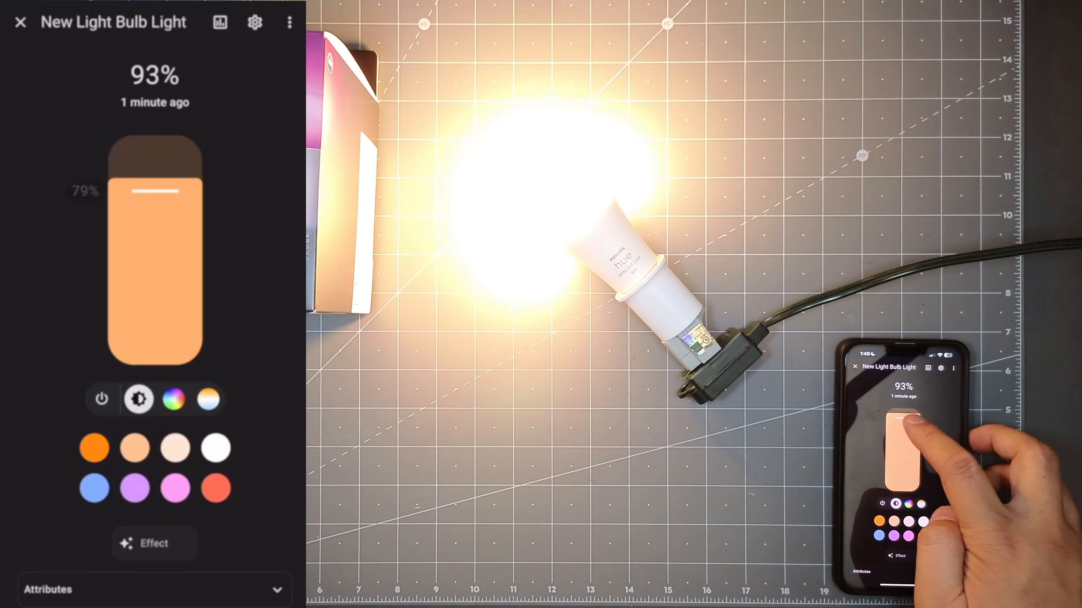
{"action": "left_click_drag", "start_coordinate": [901, 428], "coordinate": [900, 476]}
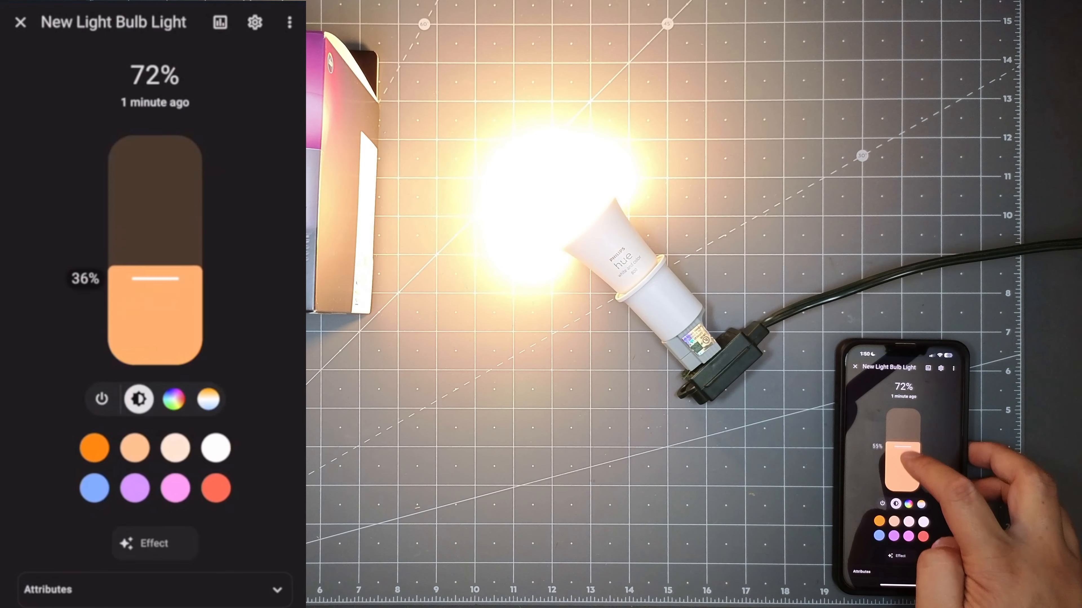
{"action": "left_click_drag", "start_coordinate": [897, 469], "coordinate": [896, 448]}
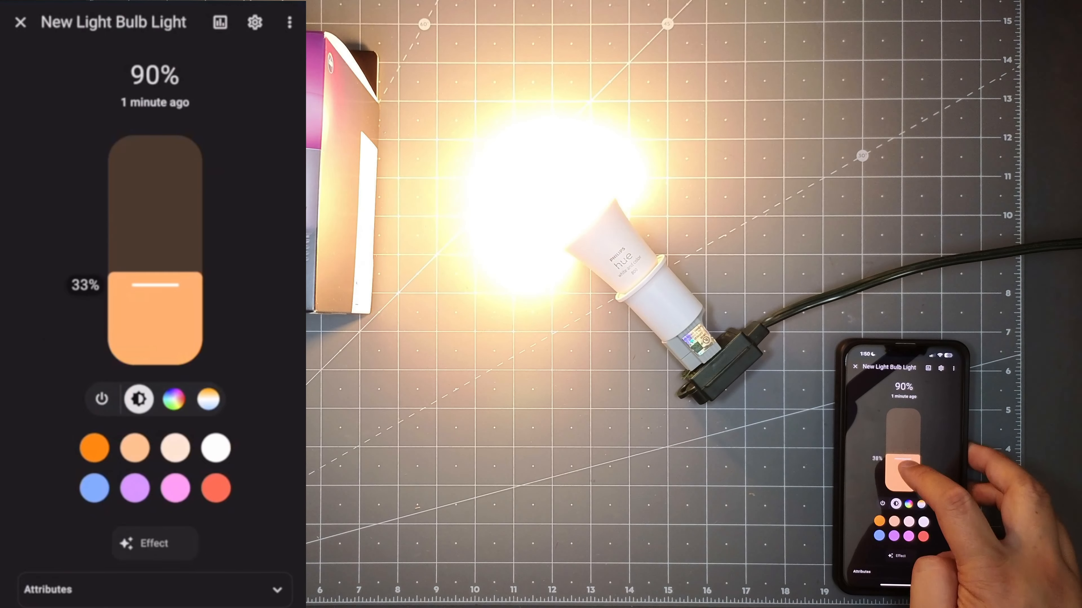